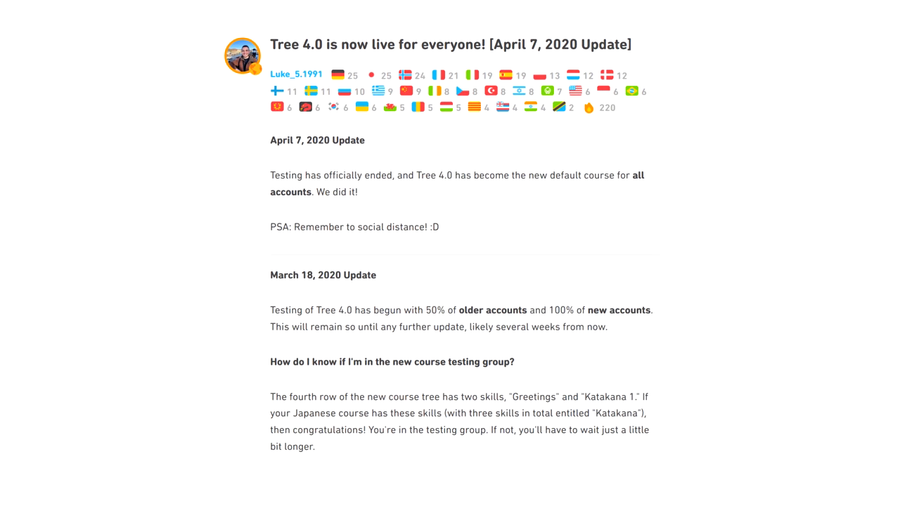
Scroll down the fully crowned course tree and start a lesson at the bottom
{"action": "scroll", "scroll_direction": "down", "scroll_amount": 3}
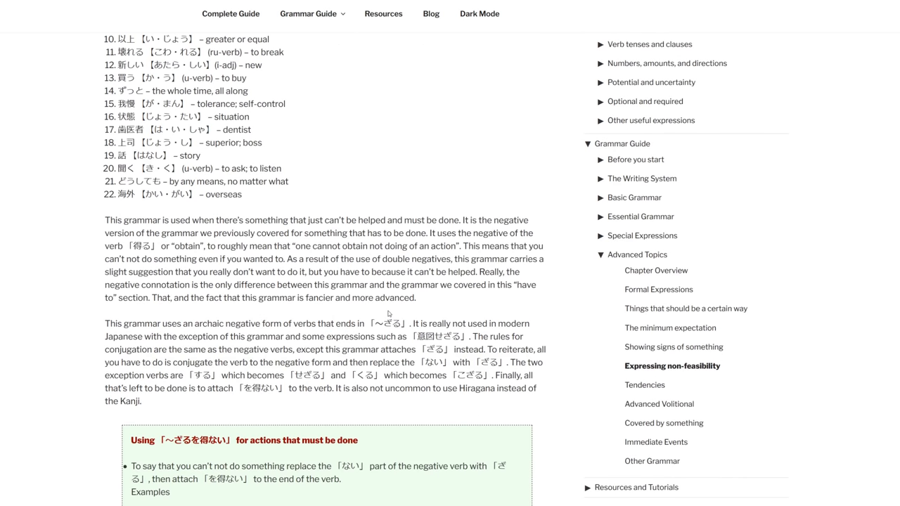
{"action": "scroll", "scroll_direction": "down", "scroll_amount": 3}
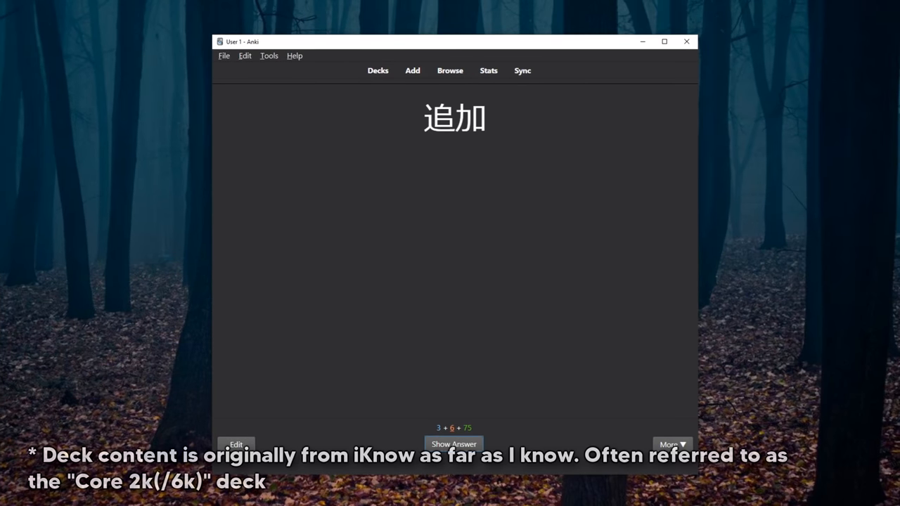
{"action": "left_click", "coordinate": [453, 444]}
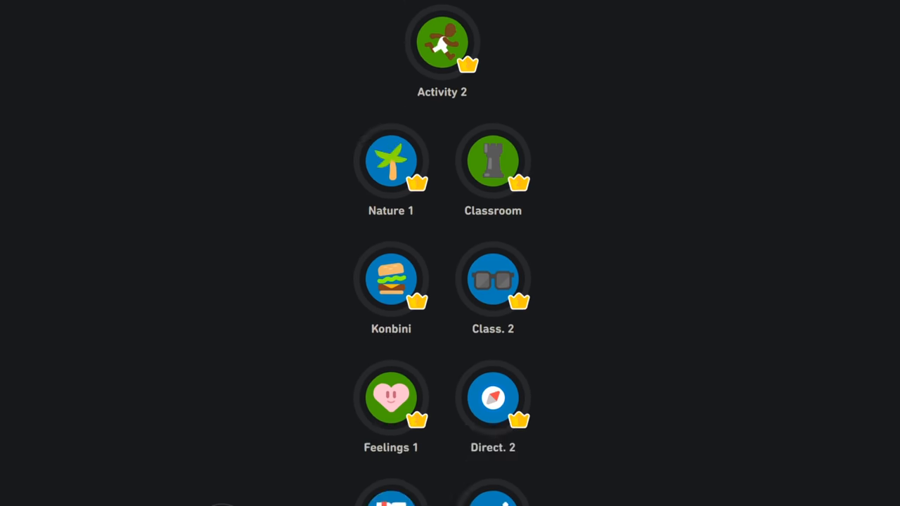
Build and check the translation 'Shigeru is like a dad to me'
{"action": "scroll", "scroll_direction": "down", "scroll_amount": 3}
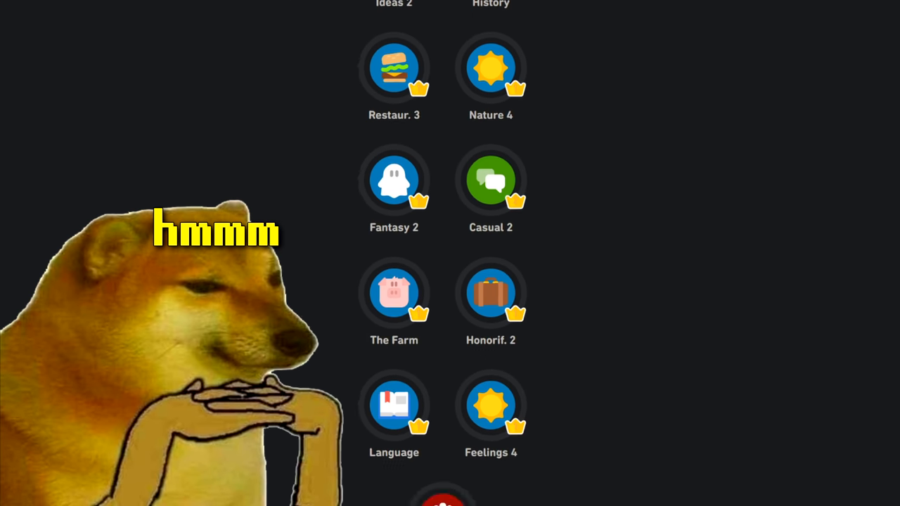
{"action": "scroll", "scroll_direction": "down", "scroll_amount": 3}
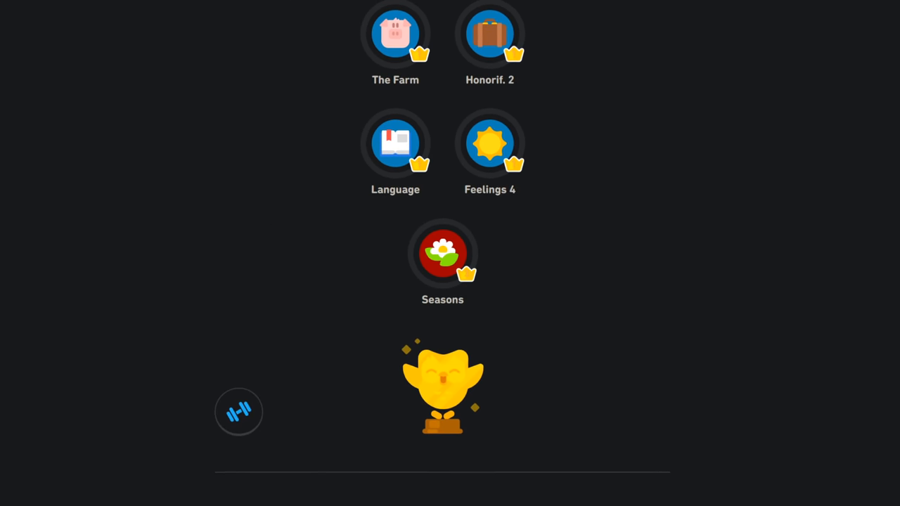
{"action": "scroll", "scroll_direction": "down", "scroll_amount": 3}
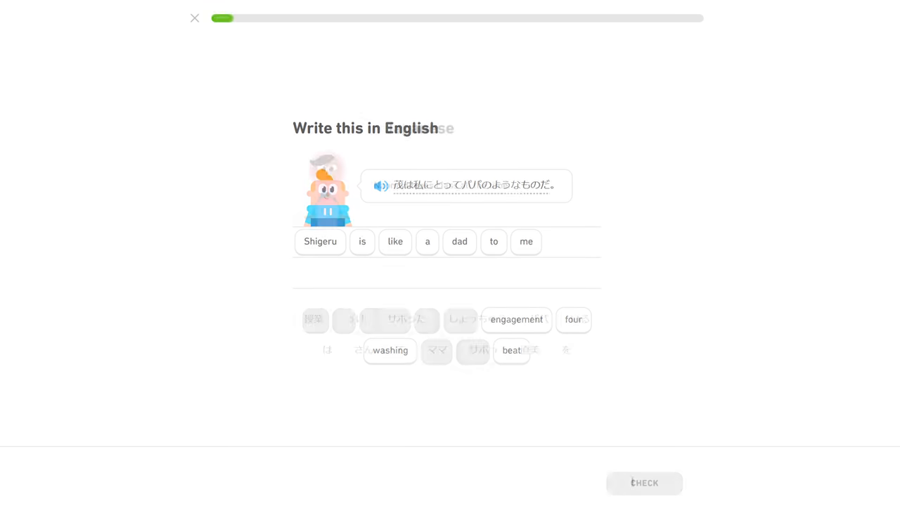
{"action": "left_click", "coordinate": [644, 484]}
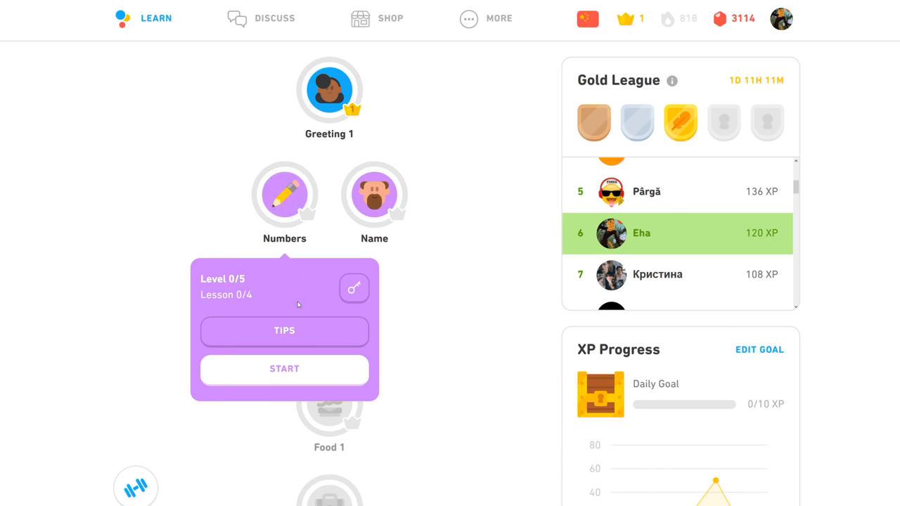
Start the jump-ahead test from the Numbers skill and confirm a Regular 10 min/day goal
{"action": "left_click", "coordinate": [284, 369]}
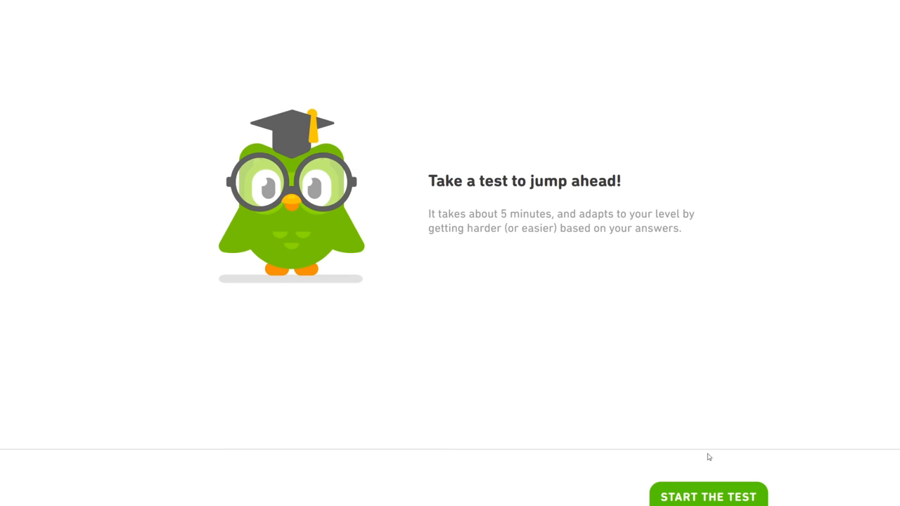
{"action": "left_click", "coordinate": [709, 496]}
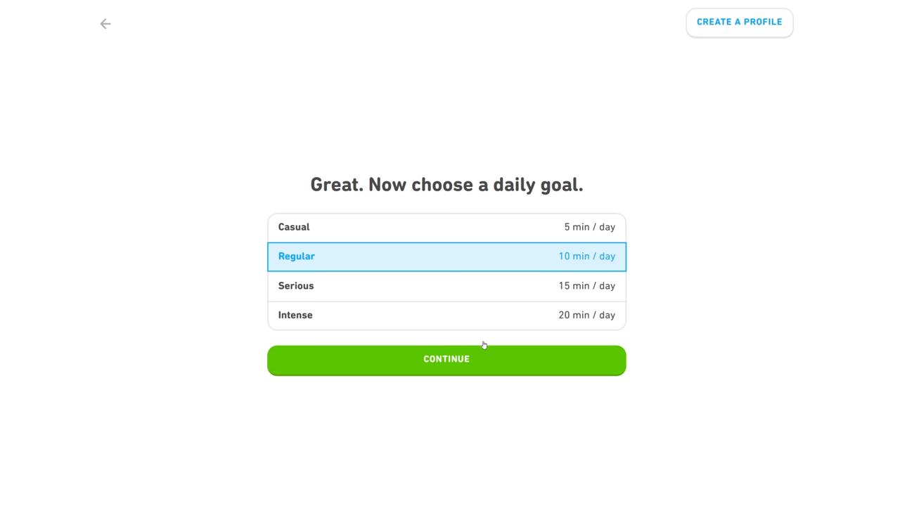
{"action": "left_click", "coordinate": [448, 360]}
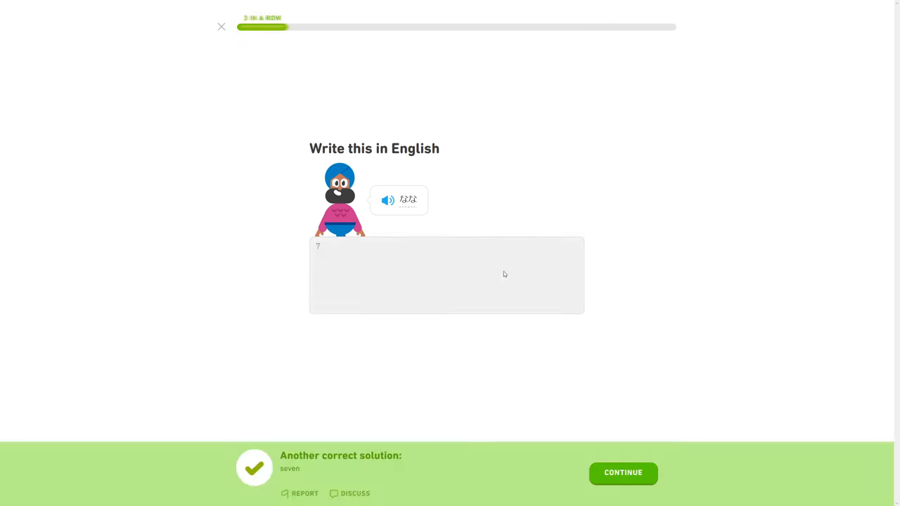
Continue after the spoken-number answer 7 is marked correct
{"action": "left_click", "coordinate": [622, 473]}
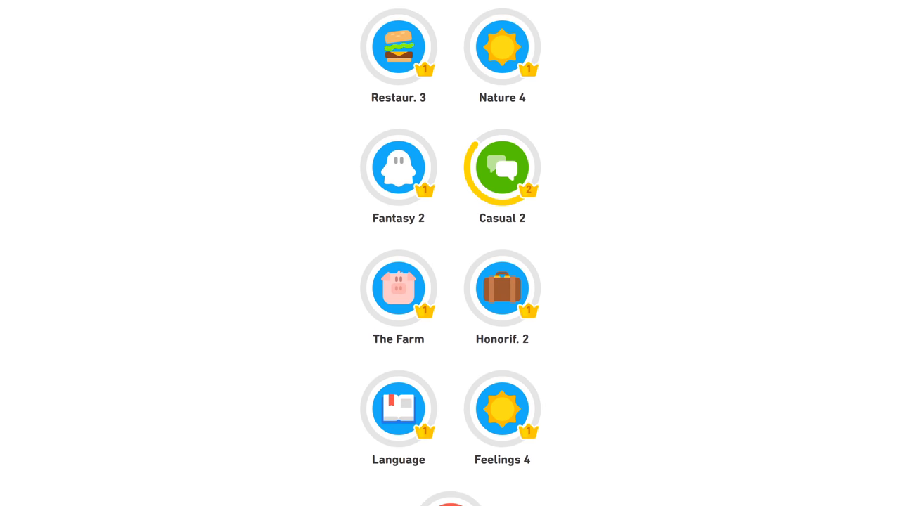
Scroll through the course tree and the Duolingo teaching-approach page
{"action": "scroll", "scroll_direction": "down", "scroll_amount": 3}
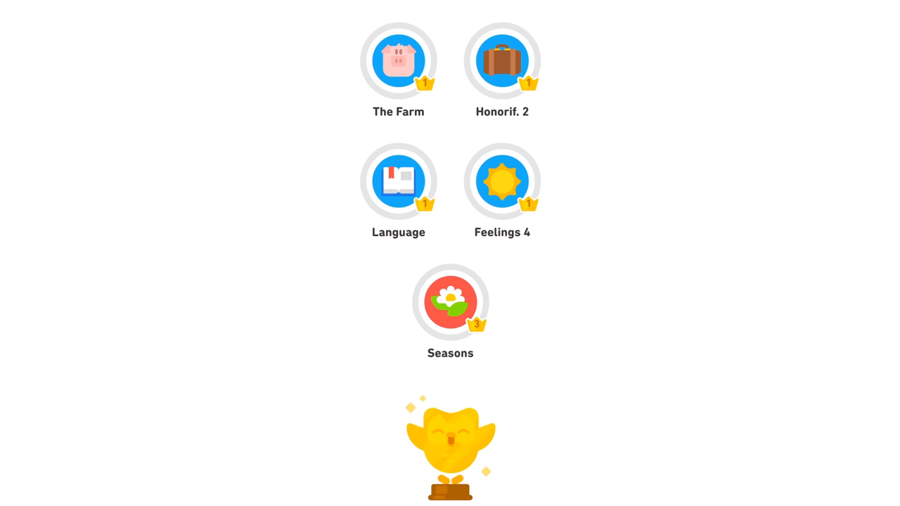
{"action": "scroll", "scroll_direction": "down", "scroll_amount": 3}
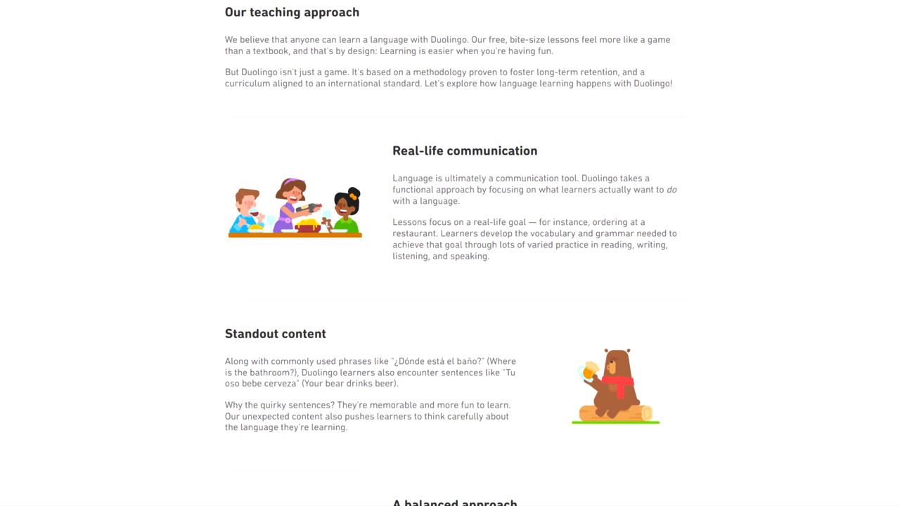
{"action": "scroll", "scroll_direction": "down", "scroll_amount": 3}
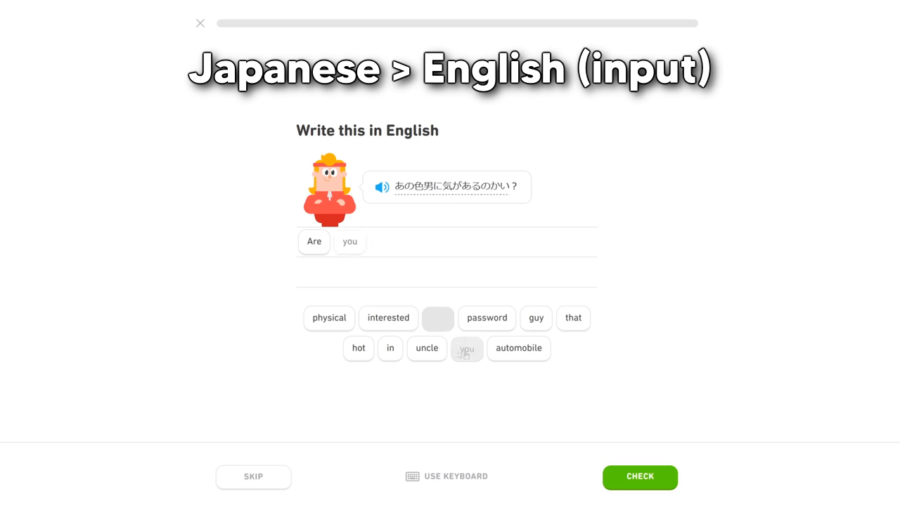
Check the heard-word translation and the 晩 character chosen for ばん
{"action": "left_click", "coordinate": [638, 477]}
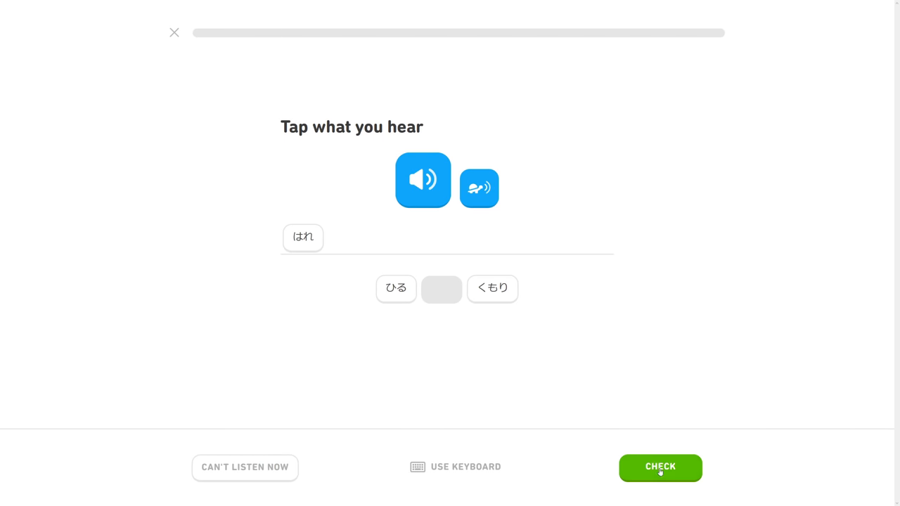
{"action": "left_click", "coordinate": [660, 467]}
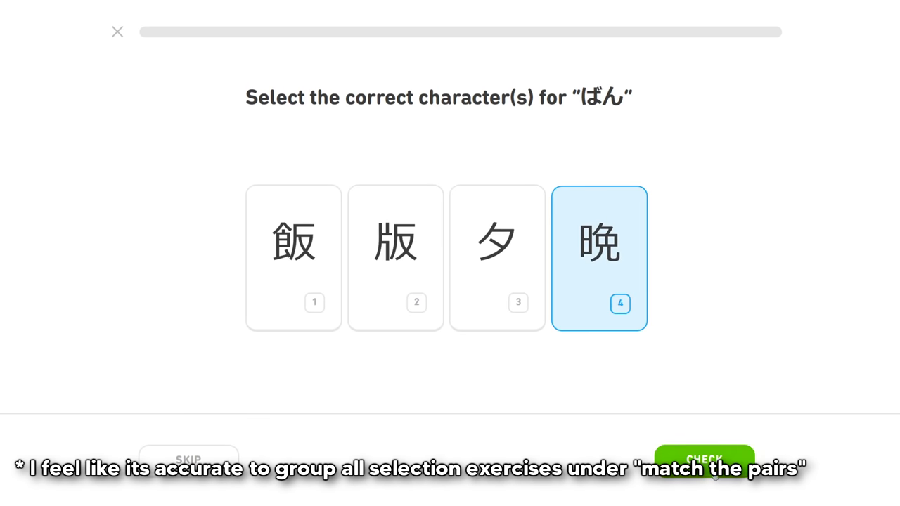
{"action": "left_click", "coordinate": [703, 459]}
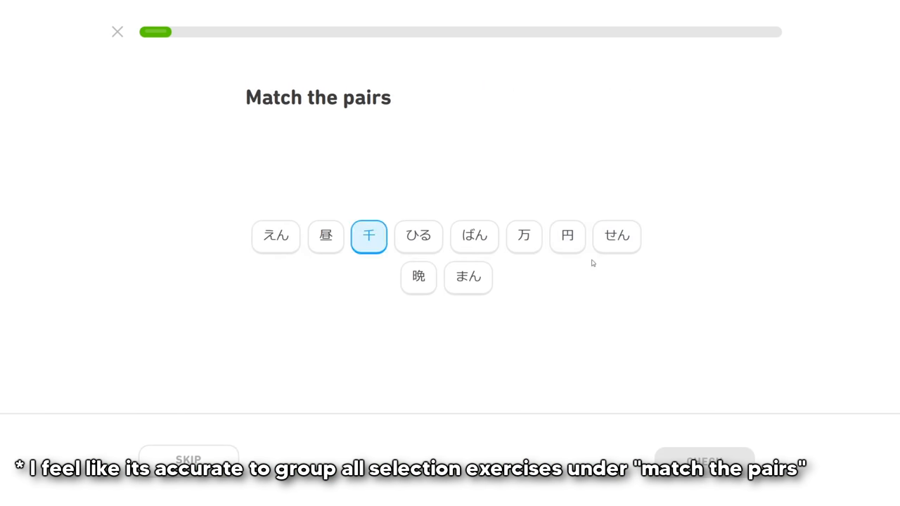
Match 千 with せん and pick the reading for 万
{"action": "left_click", "coordinate": [523, 236]}
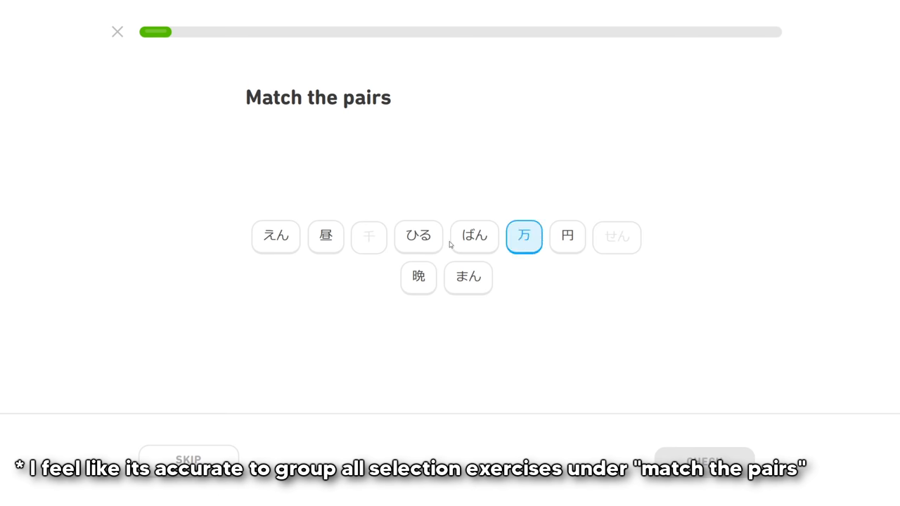
{"action": "left_click", "coordinate": [419, 278]}
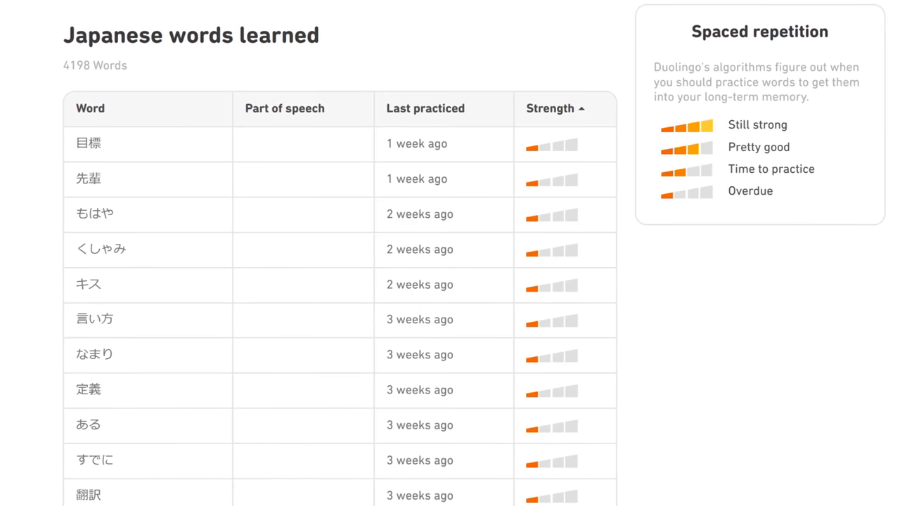
Finish the Write-this-in-Japanese exercise and continue past the 77 XP results screen
{"action": "scroll", "scroll_direction": "down", "scroll_amount": 3}
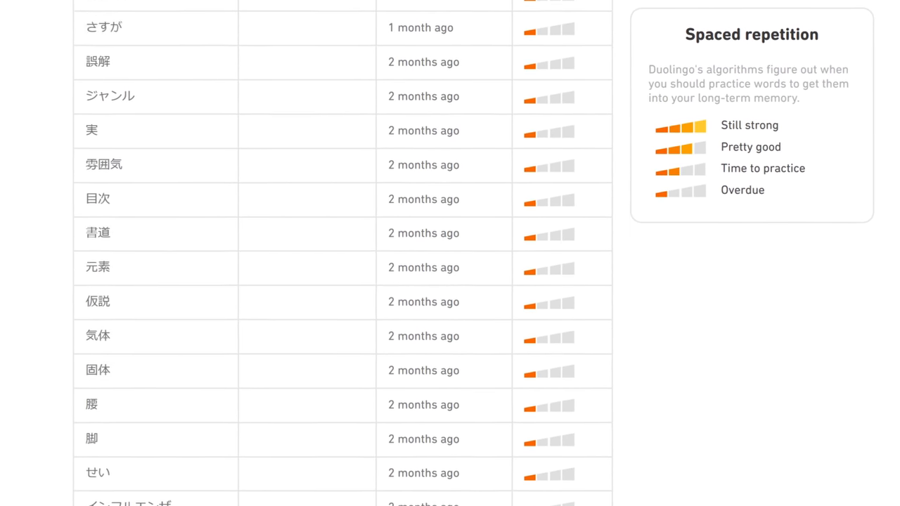
{"action": "scroll", "scroll_direction": "down", "scroll_amount": 3}
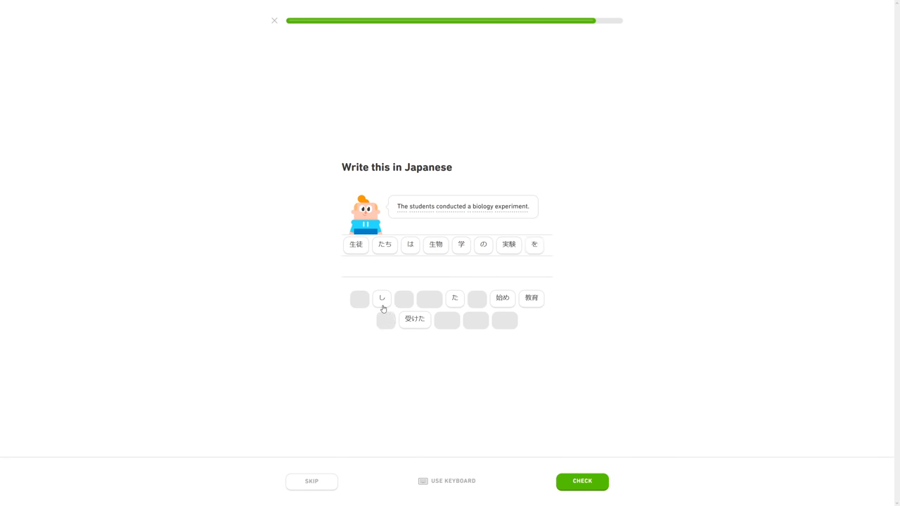
{"action": "left_click", "coordinate": [583, 481]}
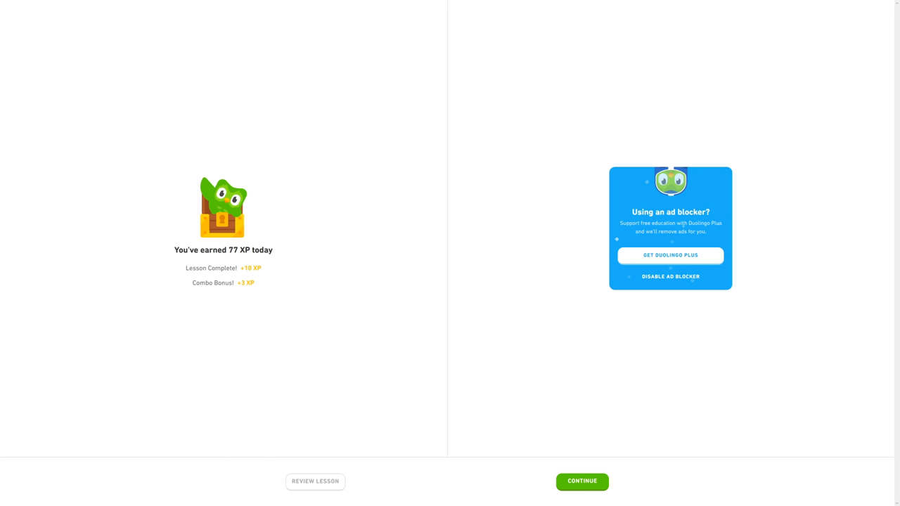
{"action": "left_click", "coordinate": [582, 482]}
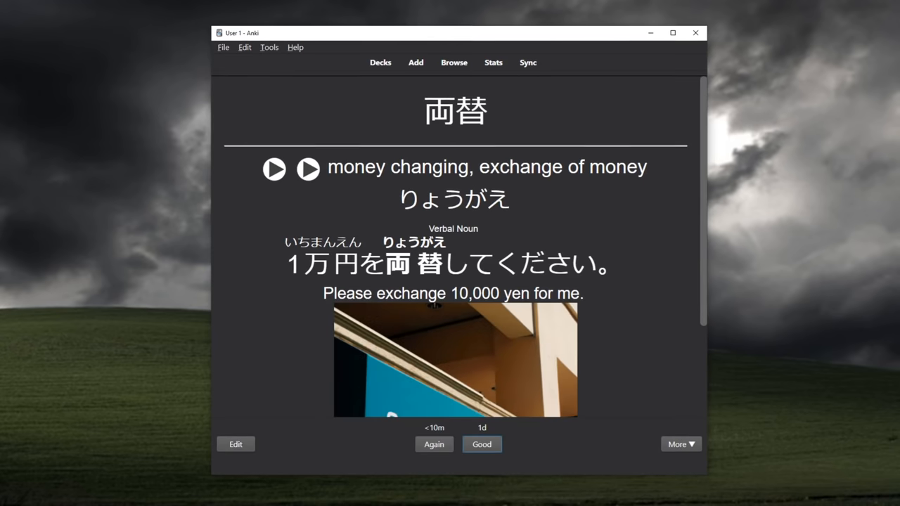
Grade the 両替 card Good and reveal the answer for 褒める
{"action": "left_click", "coordinate": [481, 444]}
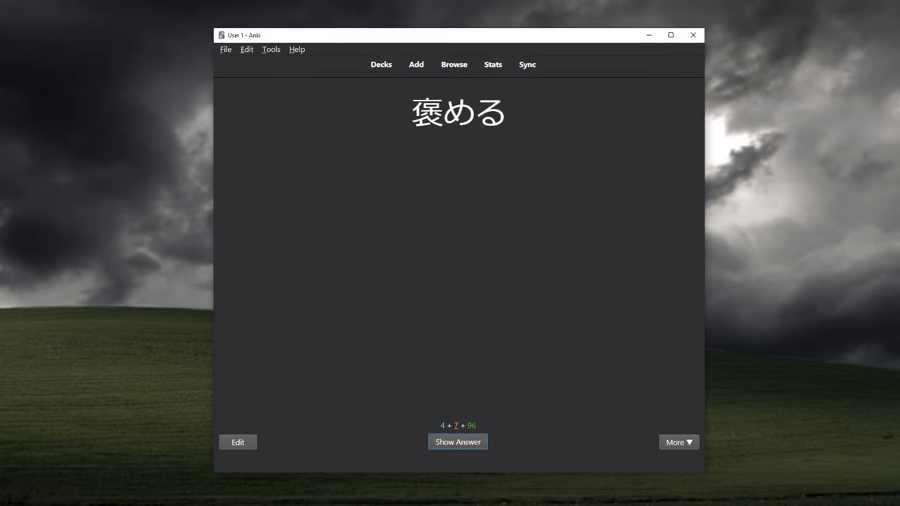
{"action": "left_click", "coordinate": [492, 65]}
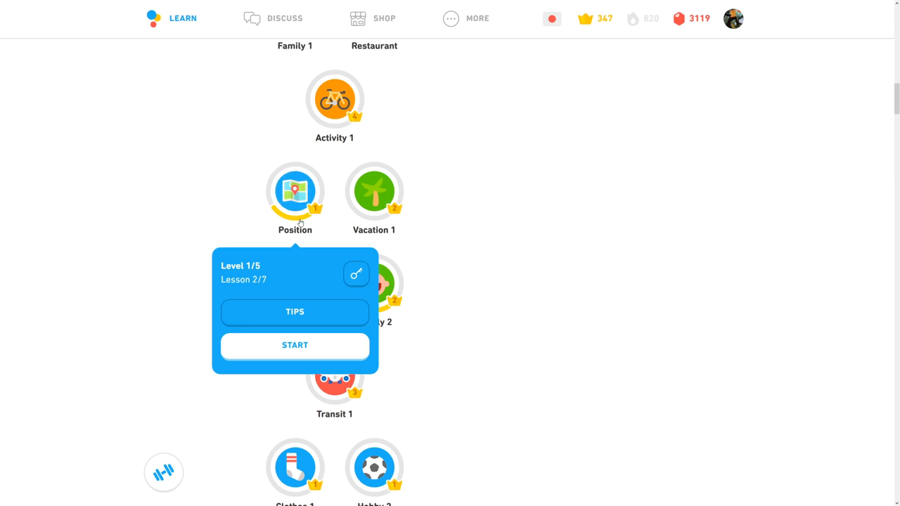
Open the Position skill's tips on います and あります
{"action": "left_click", "coordinate": [296, 312]}
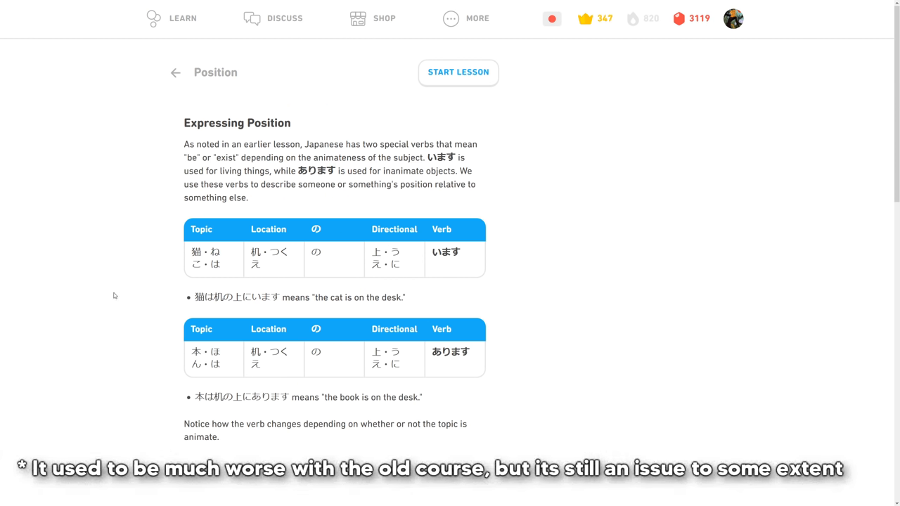
{"action": "mouse_move", "coordinate": [107, 294]}
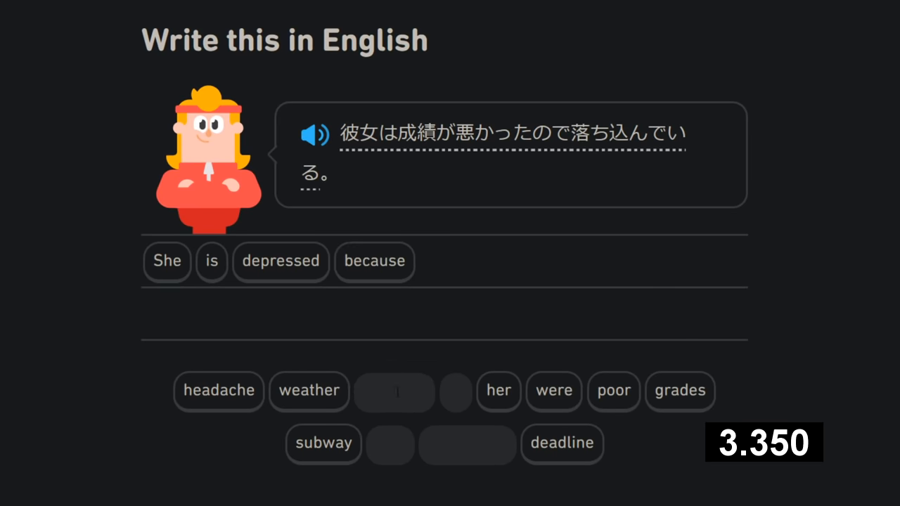
Add the next word tile to 'She is depressed because'
{"action": "left_click", "coordinate": [498, 391]}
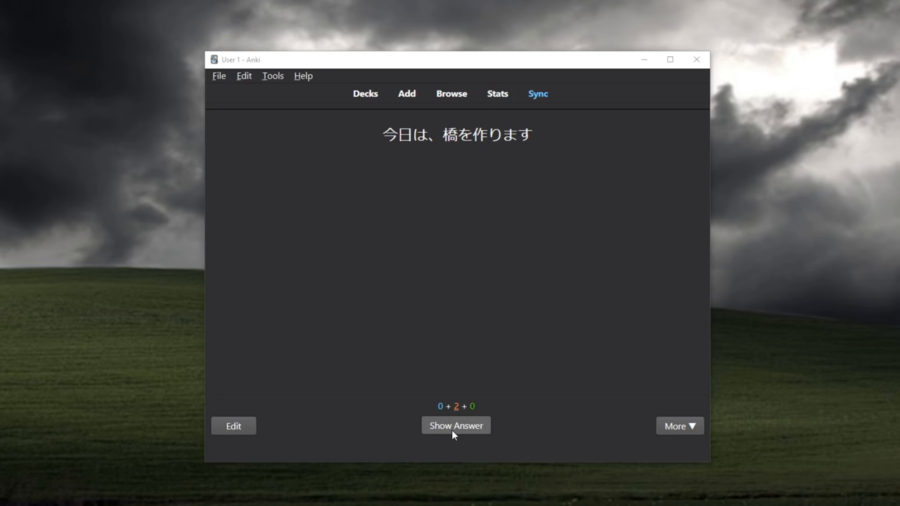
Reveal and grade the 今日は、橋を作ります card
{"action": "left_click", "coordinate": [456, 425]}
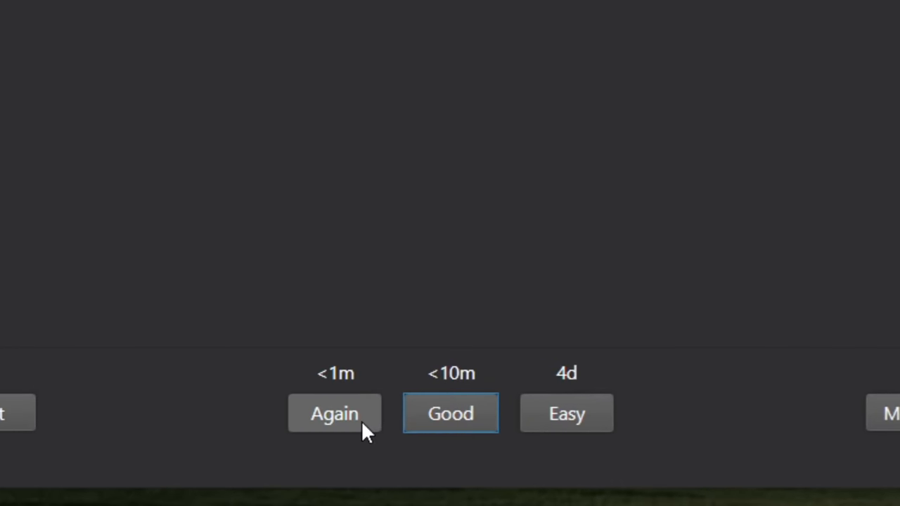
{"action": "left_click", "coordinate": [451, 414]}
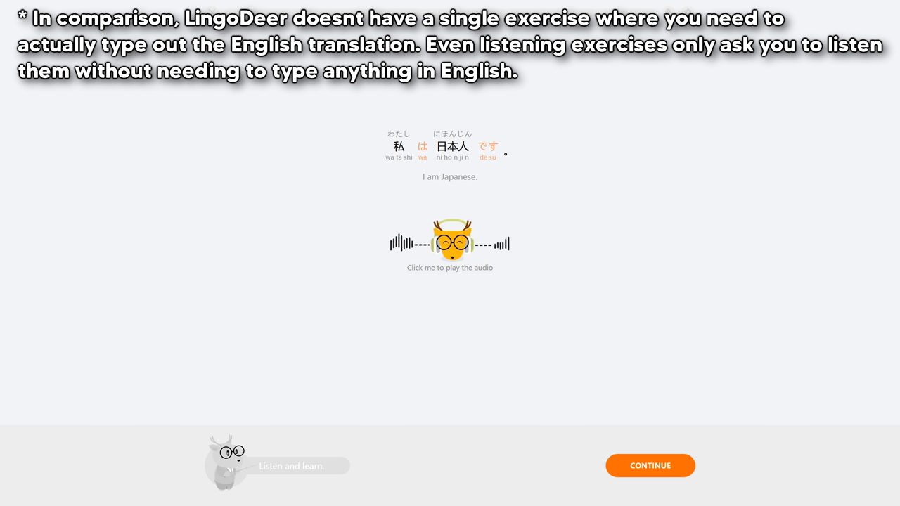
Play the audio for the sentence 私は日本人です
{"action": "left_click", "coordinate": [650, 465]}
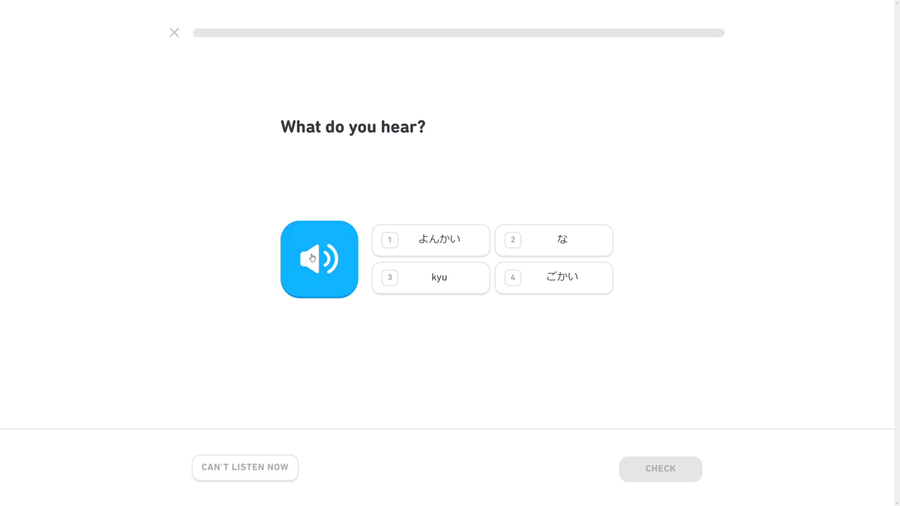
Choose the answer option that matches the spoken audio
{"action": "left_click", "coordinate": [553, 277]}
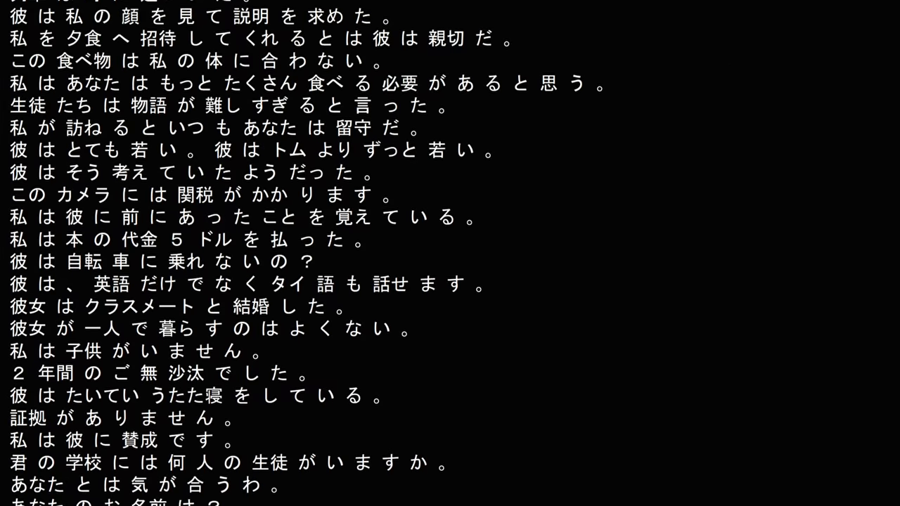
Add word tiles to the translations and start learning Japanese for the first time
{"action": "scroll", "scroll_direction": "down", "scroll_amount": 3}
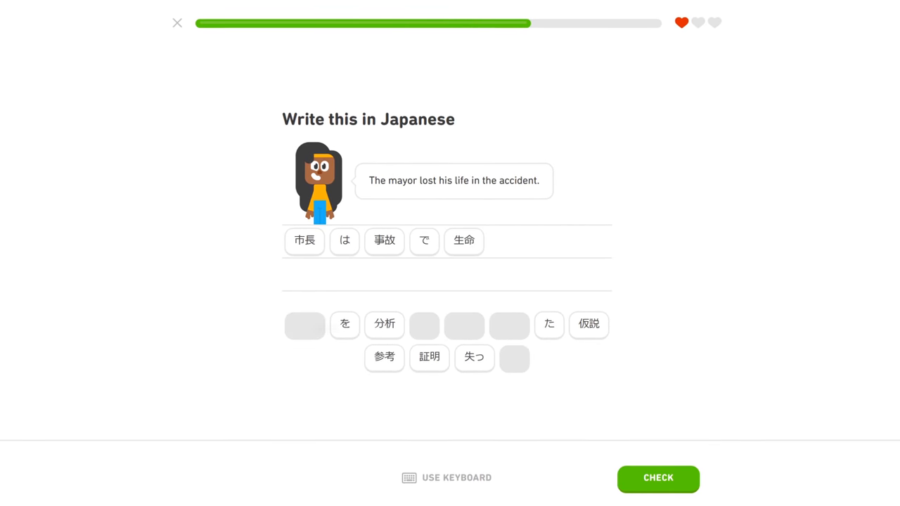
{"action": "left_click", "coordinate": [657, 478]}
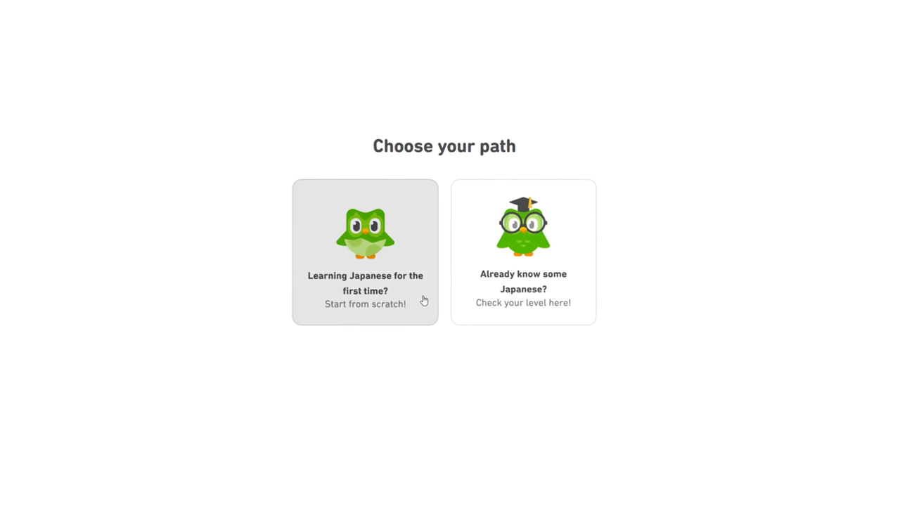
{"action": "left_click", "coordinate": [366, 252]}
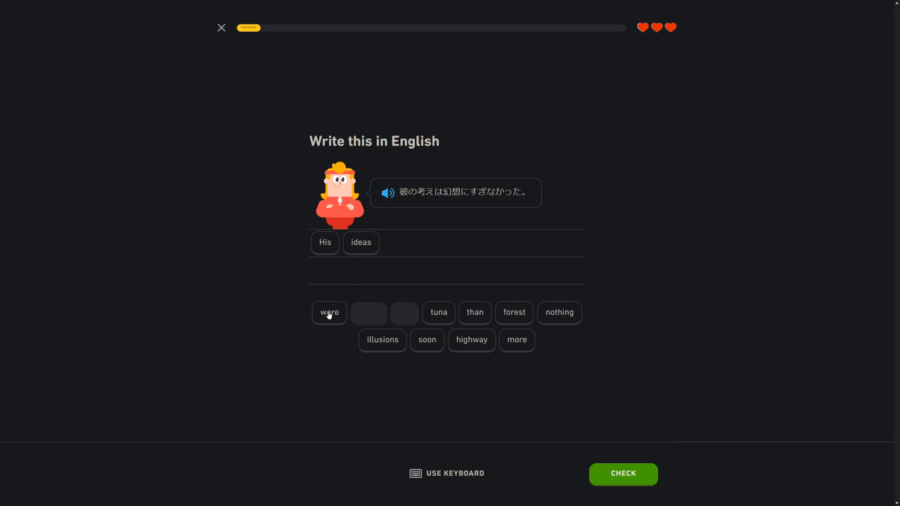
{"action": "left_click", "coordinate": [622, 474]}
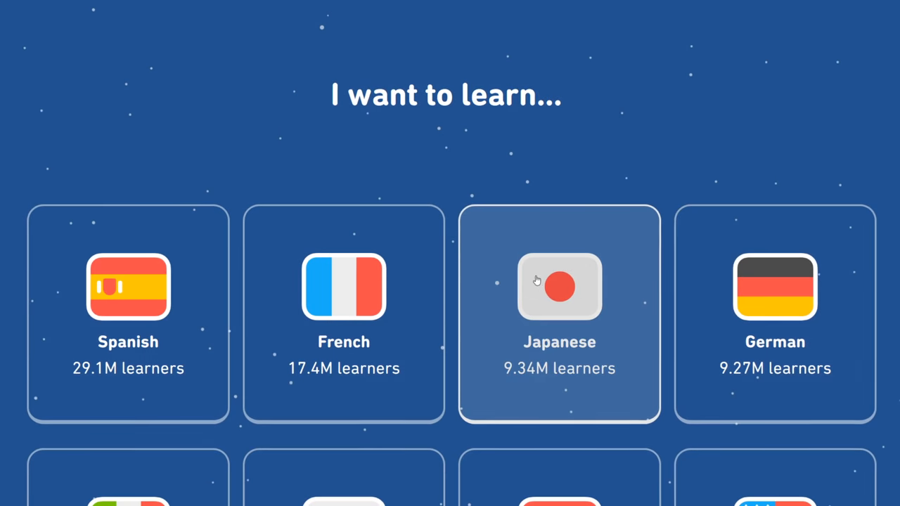
Choose Japanese on the 'I want to learn' course picker
{"action": "left_click", "coordinate": [560, 286]}
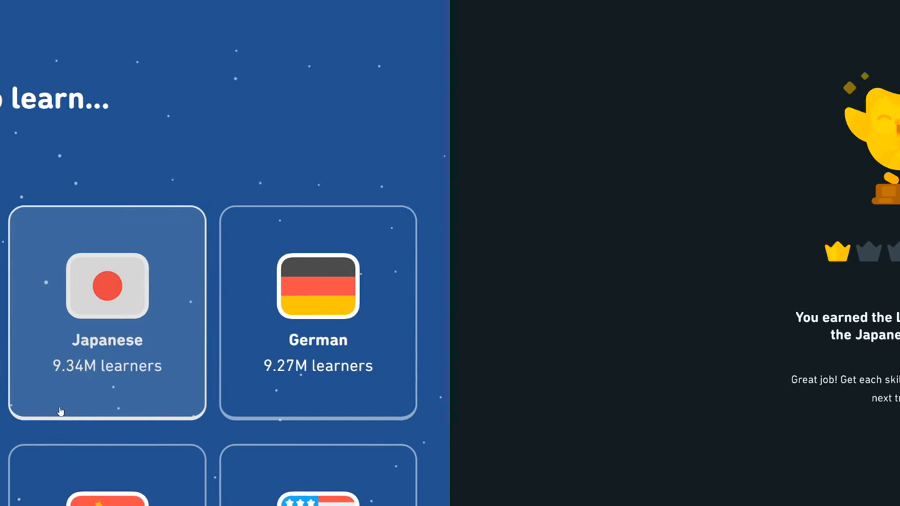